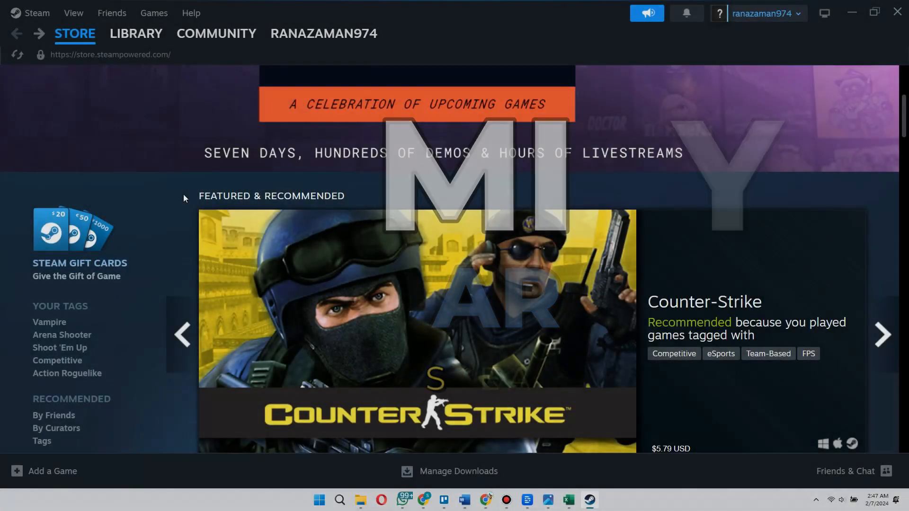
Step: Switch to the game library showing The Braves: Beginning
click(136, 33)
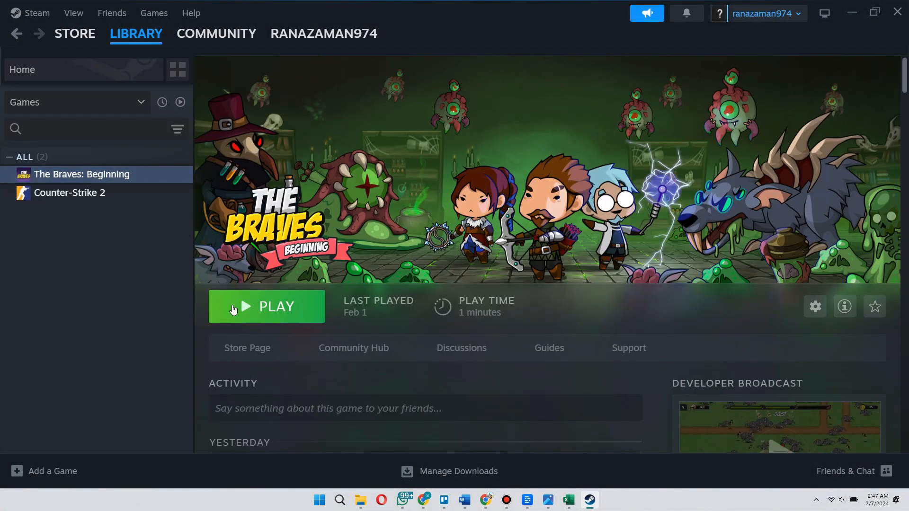
mouse_move(199, 313)
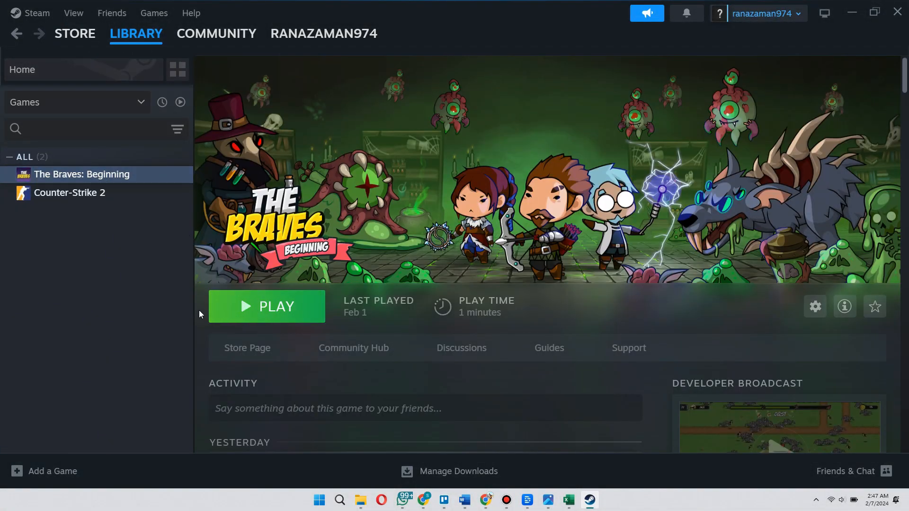
mouse_move(31, 23)
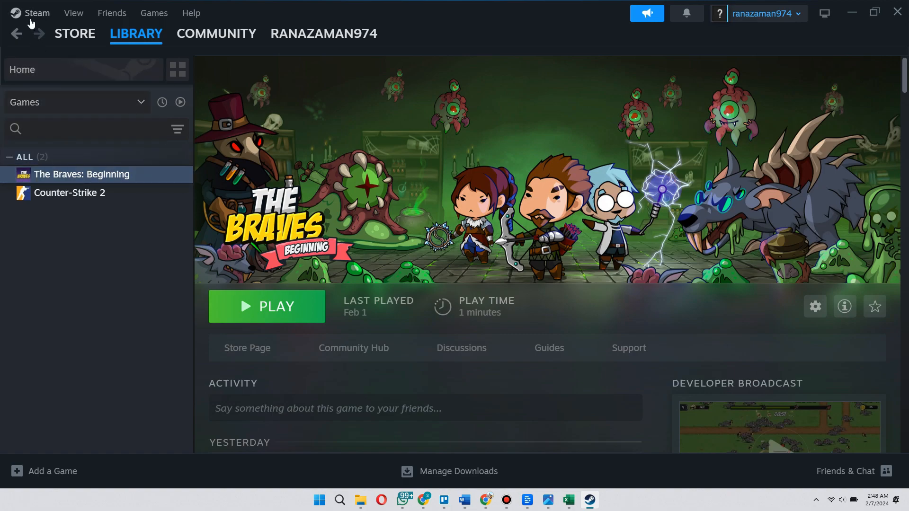
Step: Go to the Security page of Steam settings, showing Steam Guard protection
click(37, 13)
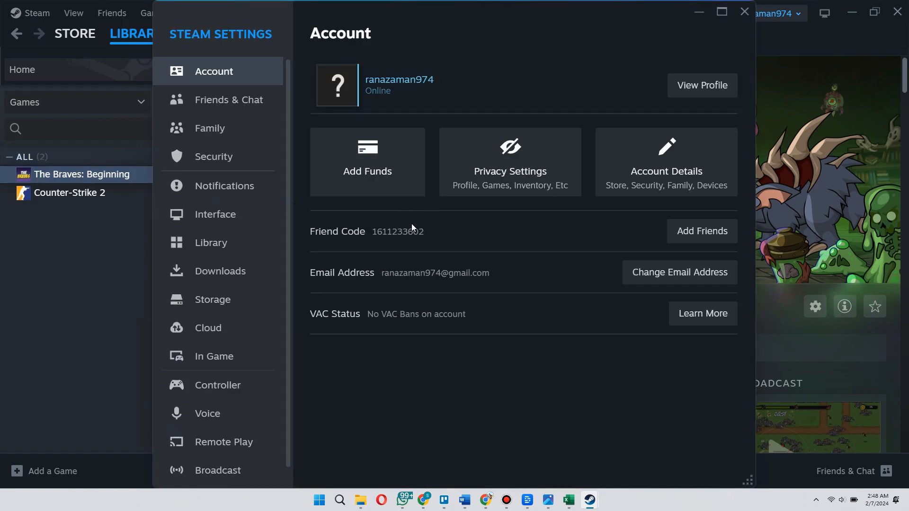
mouse_move(227, 94)
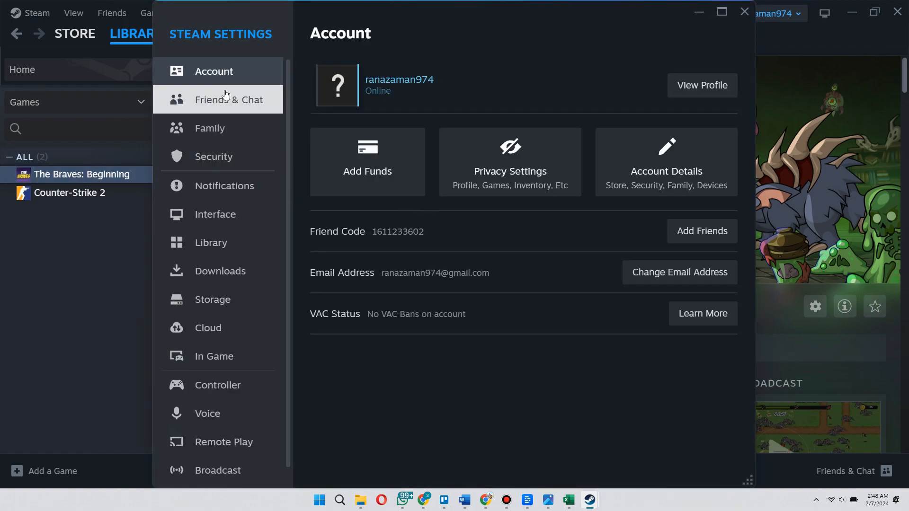
click(214, 156)
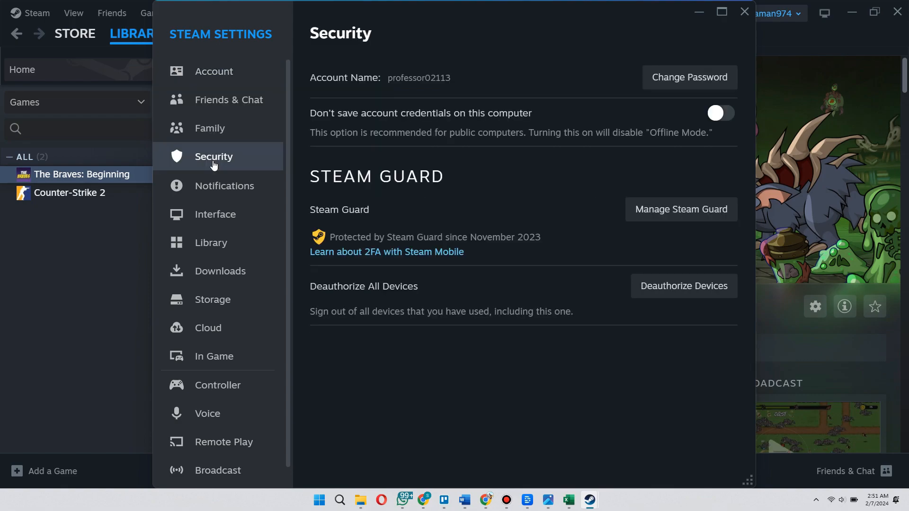
mouse_move(494, 183)
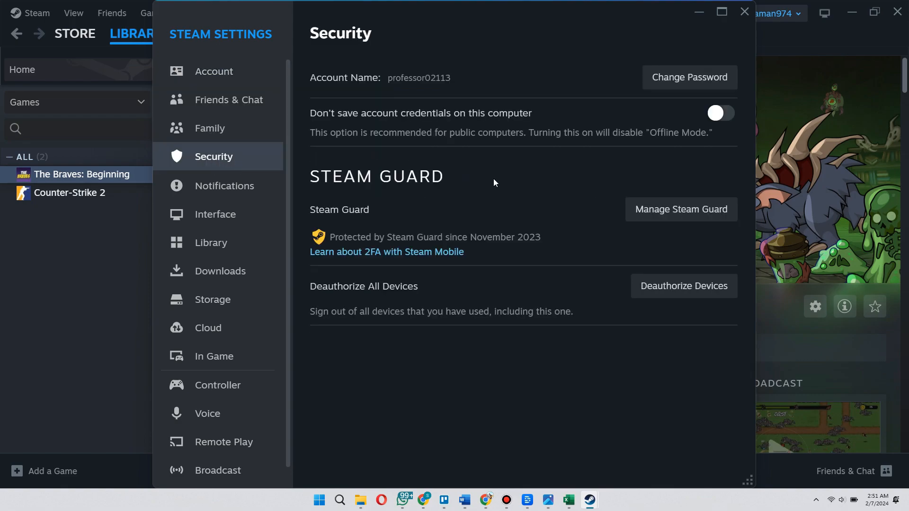
mouse_move(491, 201)
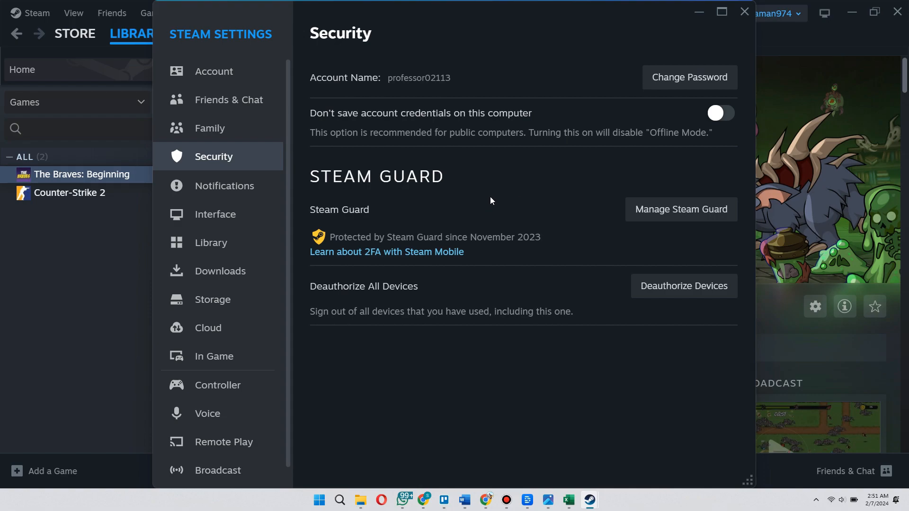
Step: Show the Manage Steam Guard page with email codes as the current option
click(681, 209)
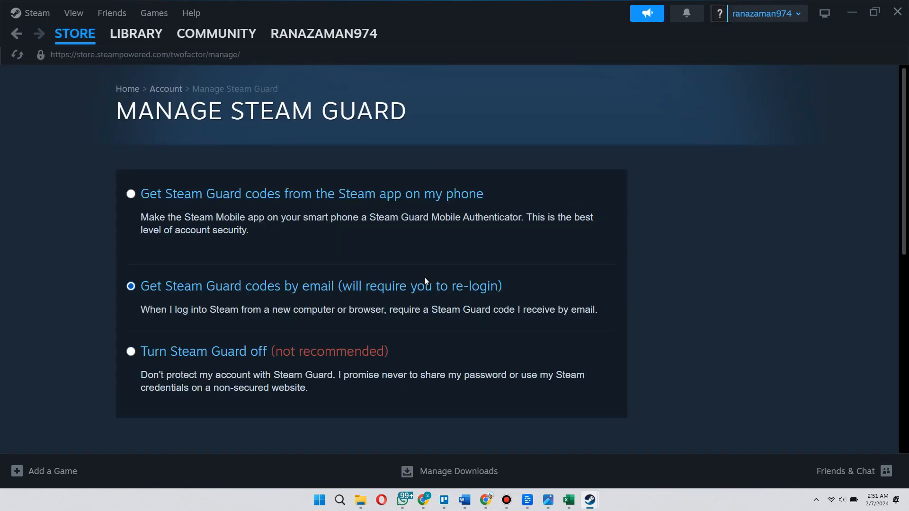
mouse_move(282, 297)
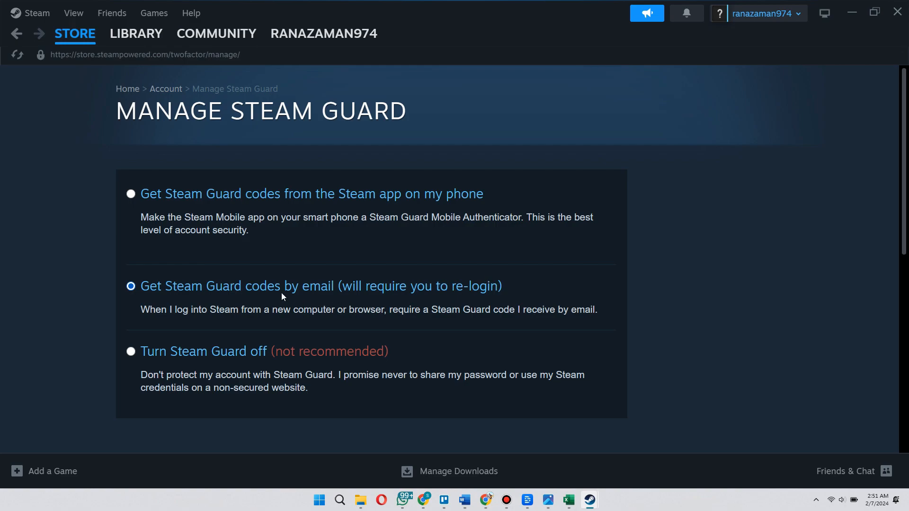
mouse_move(269, 323)
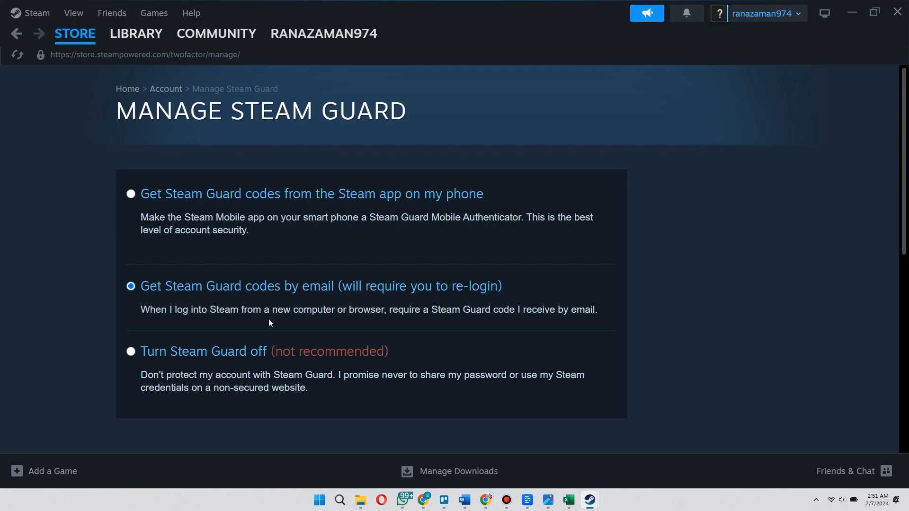
mouse_move(316, 319)
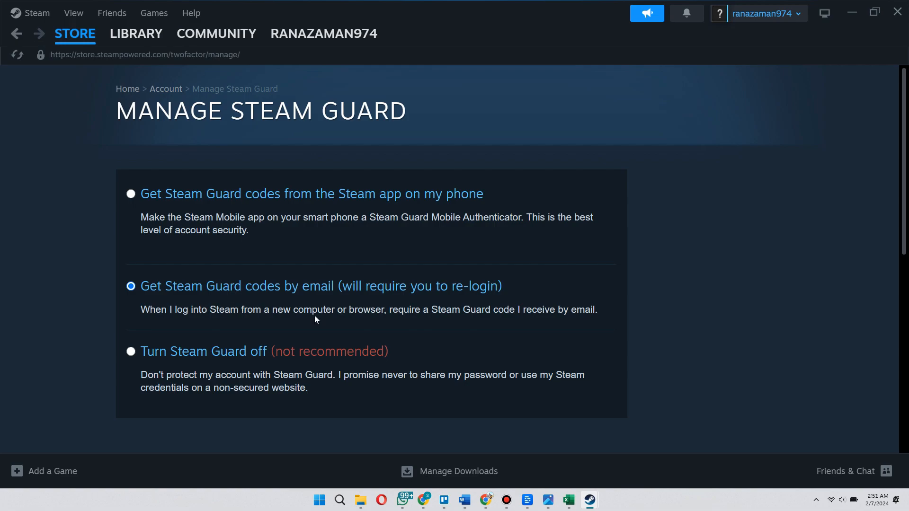
mouse_move(318, 334)
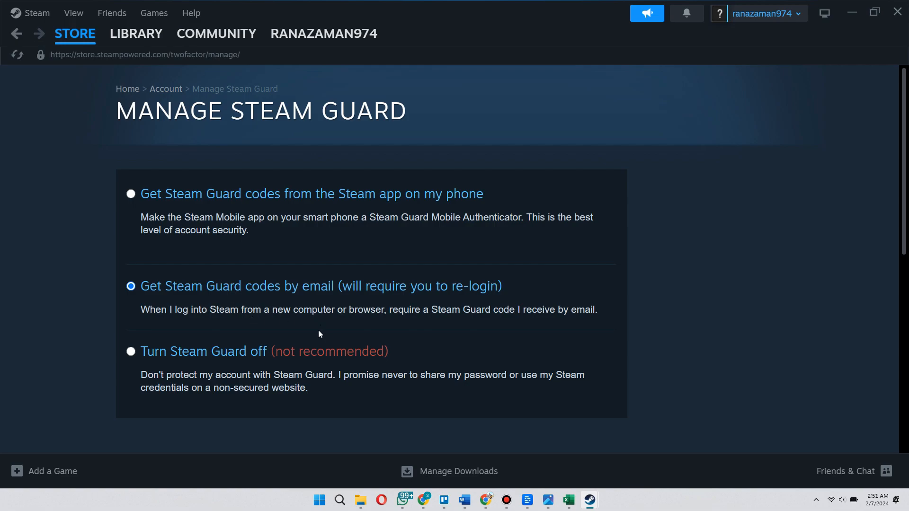
mouse_move(371, 337)
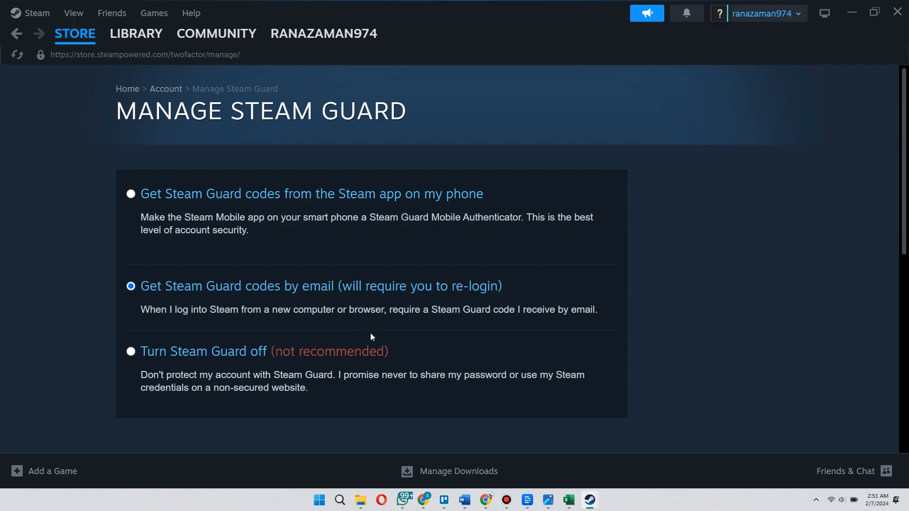
mouse_move(656, 323)
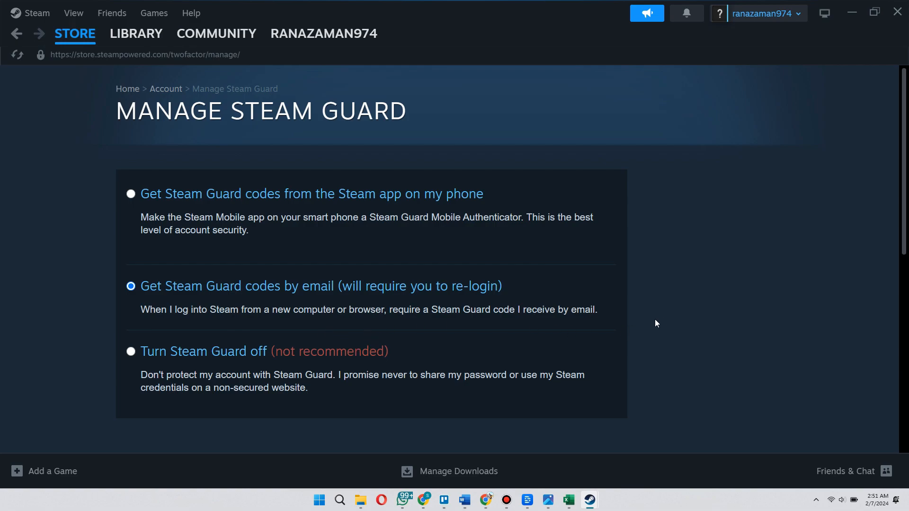
mouse_move(648, 288)
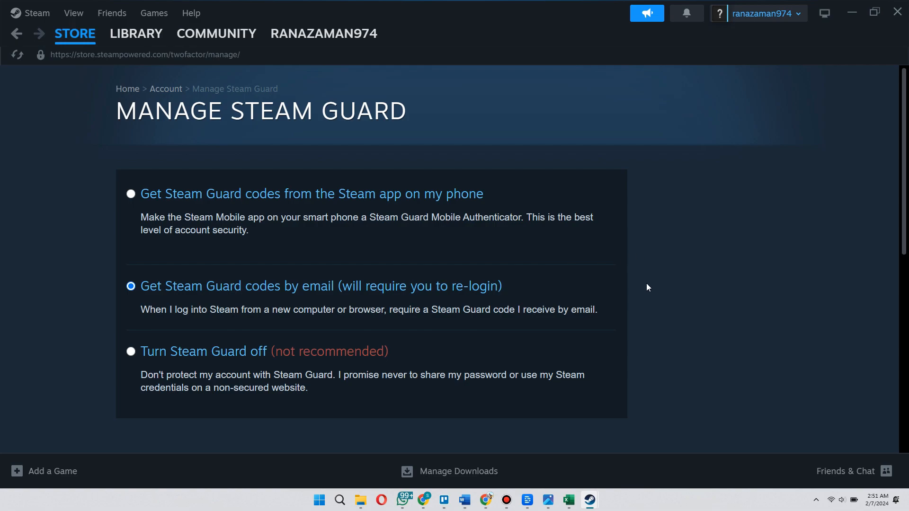
mouse_move(681, 266)
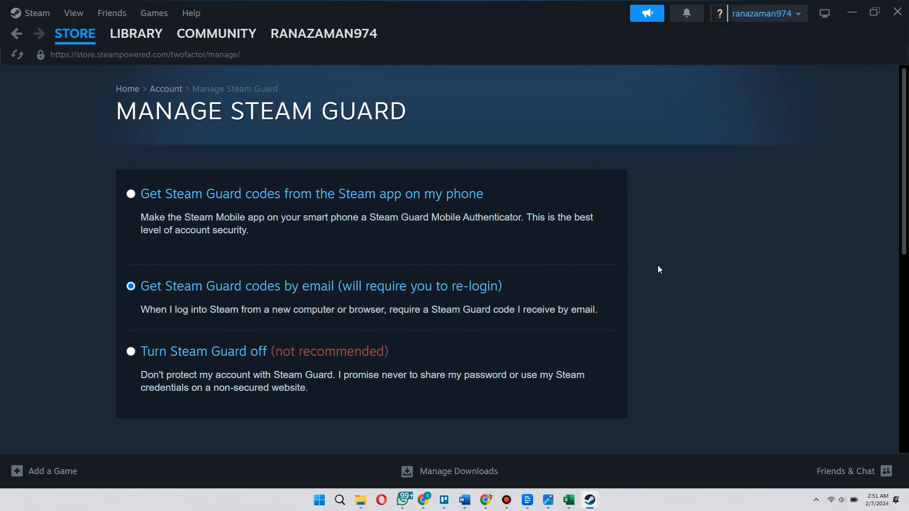
mouse_move(685, 275)
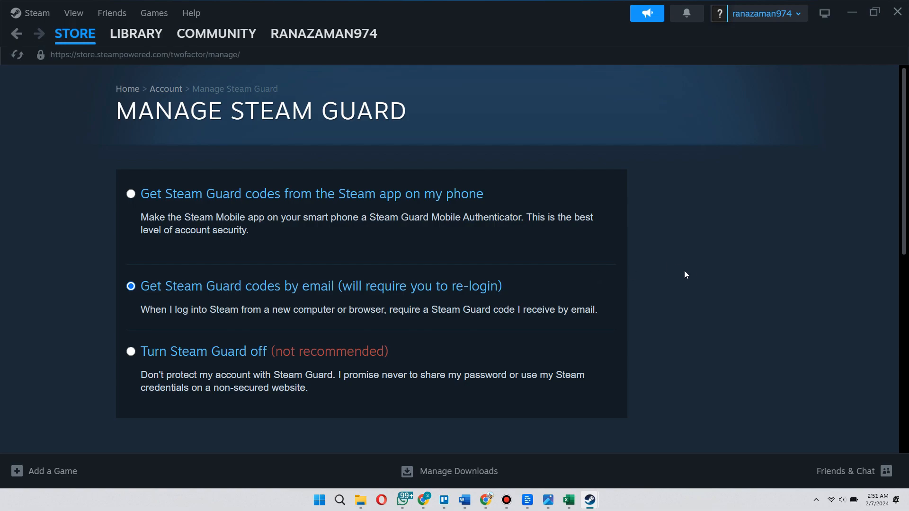
Step: Return to Steam settings on the Account page
click(37, 13)
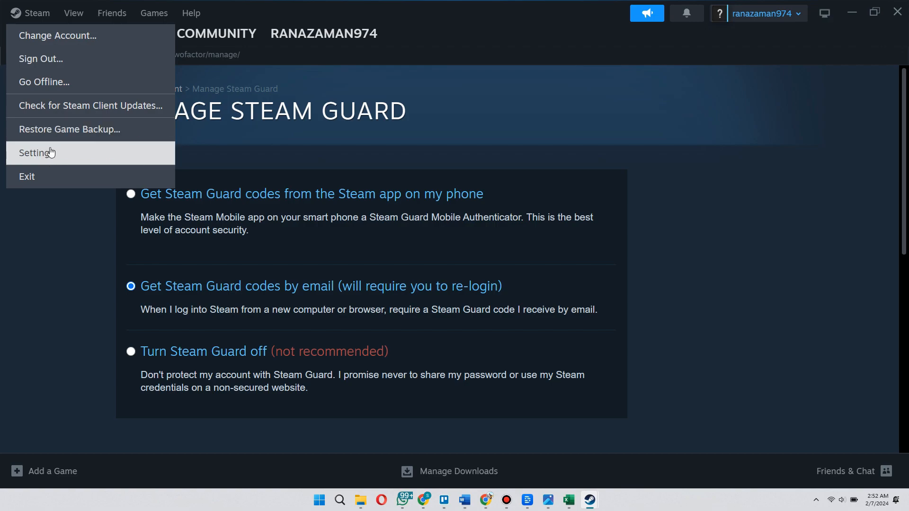
click(37, 153)
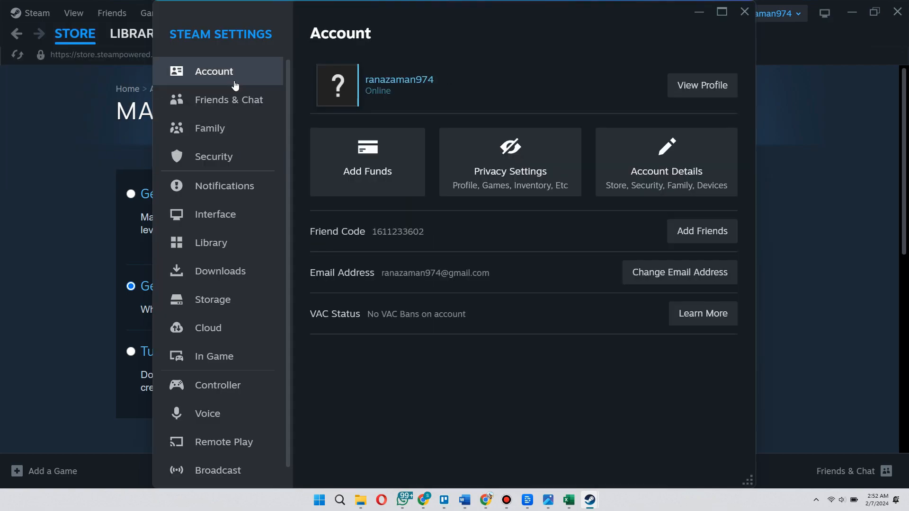
mouse_move(216, 127)
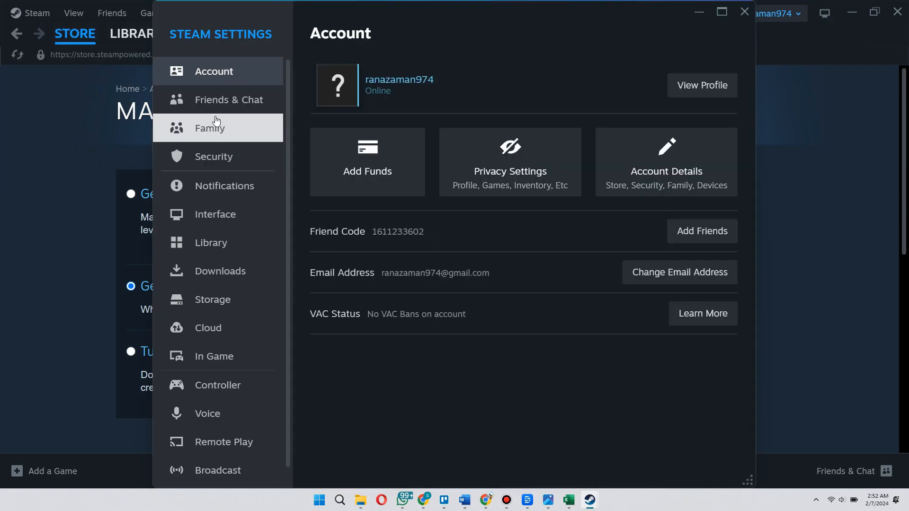
mouse_move(225, 132)
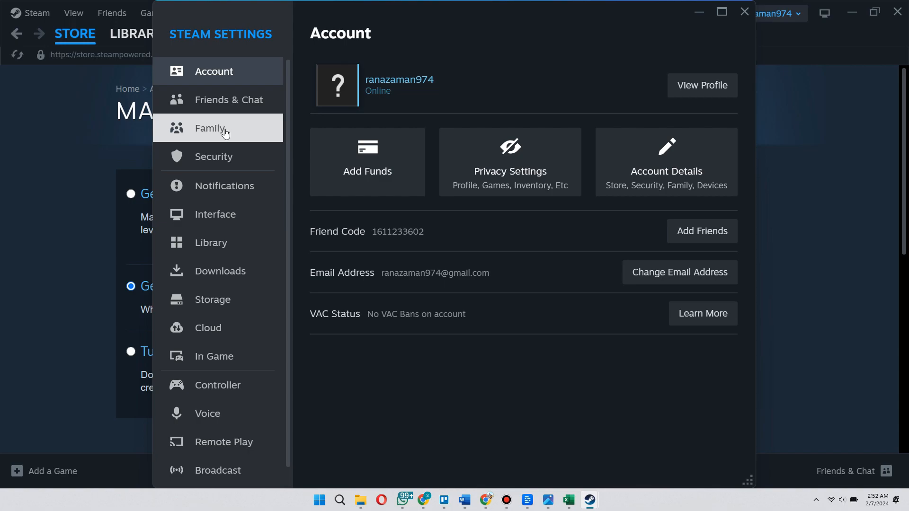
Step: Go to the Family settings to reach Family Library Sharing management
click(210, 128)
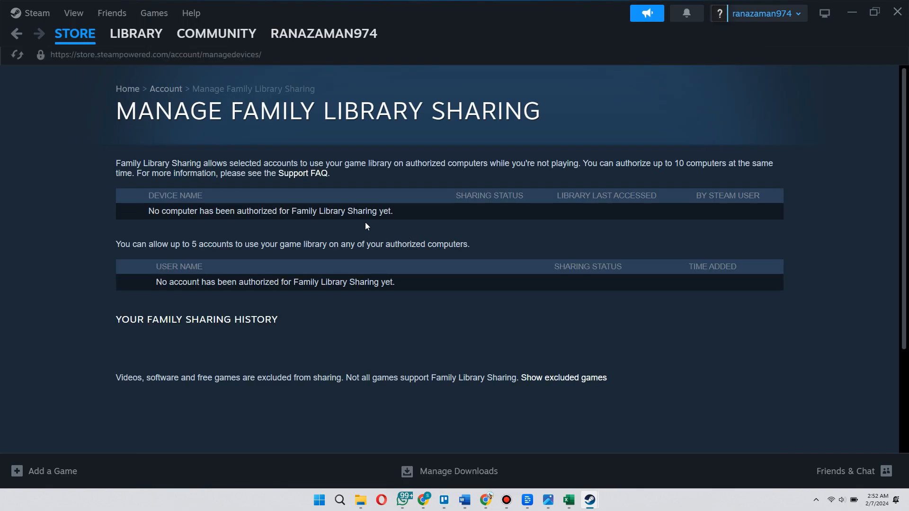
mouse_move(168, 214)
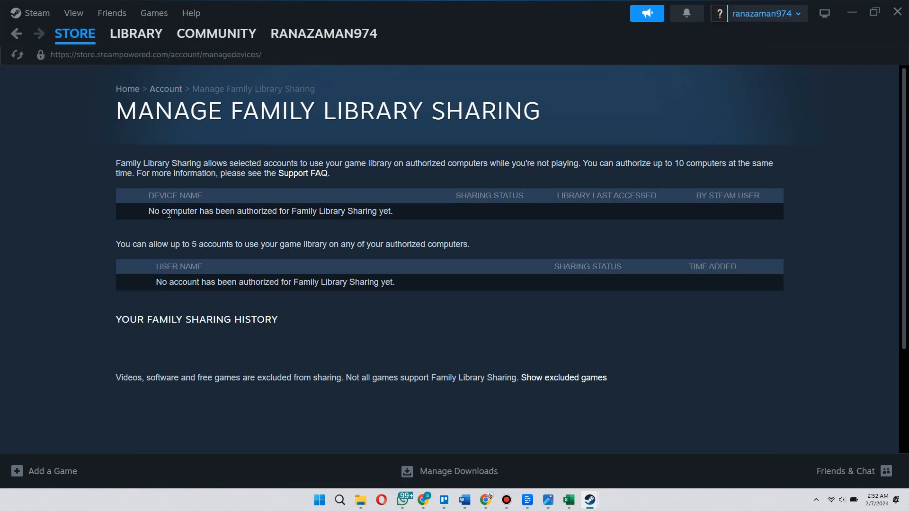
mouse_move(265, 296)
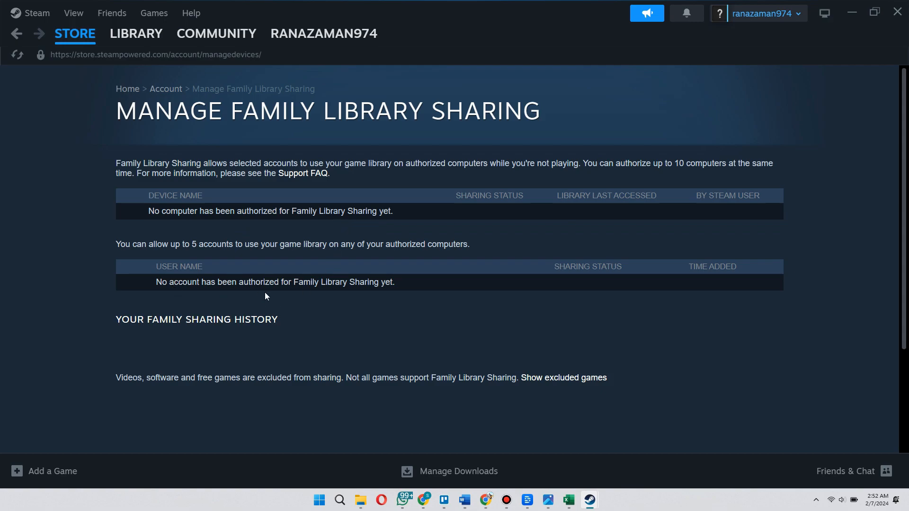
mouse_move(379, 334)
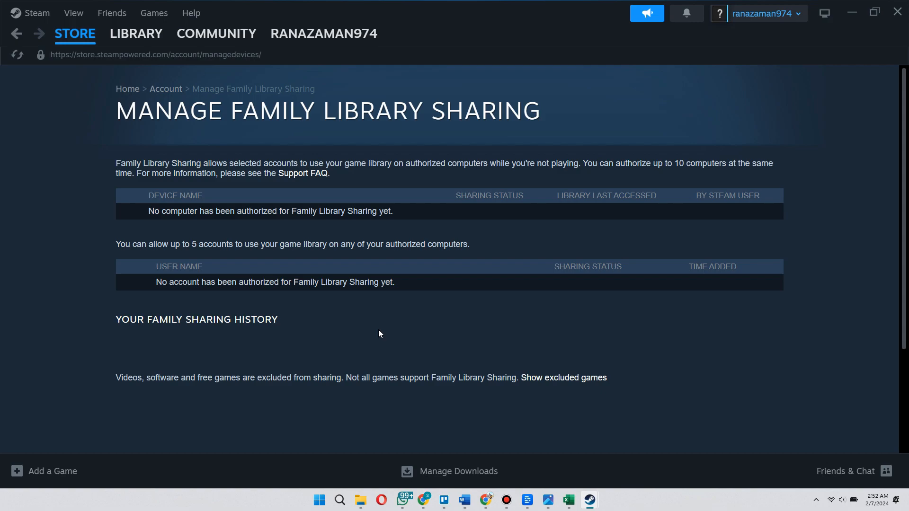
mouse_move(589, 499)
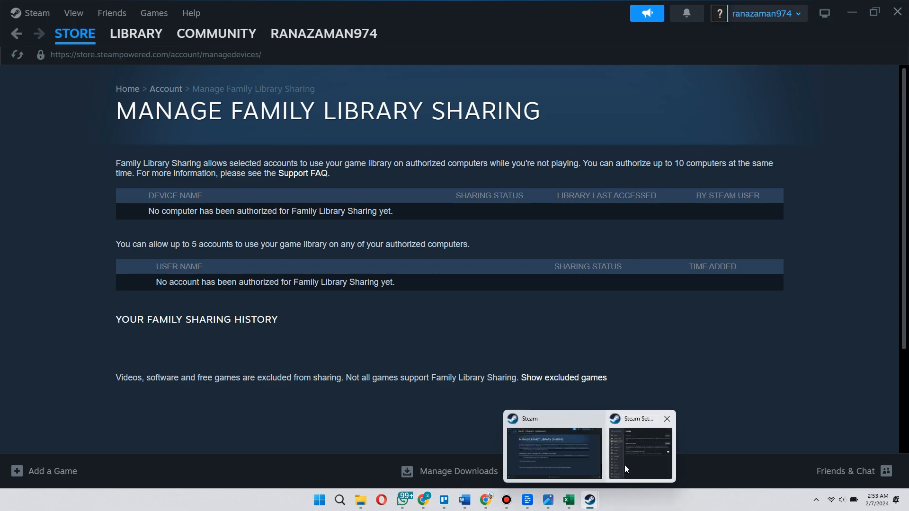
click(640, 449)
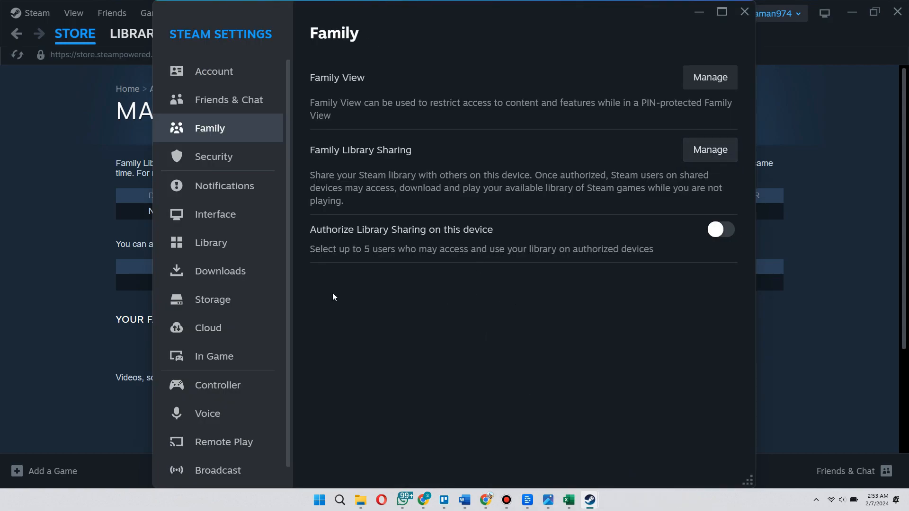
mouse_move(374, 289)
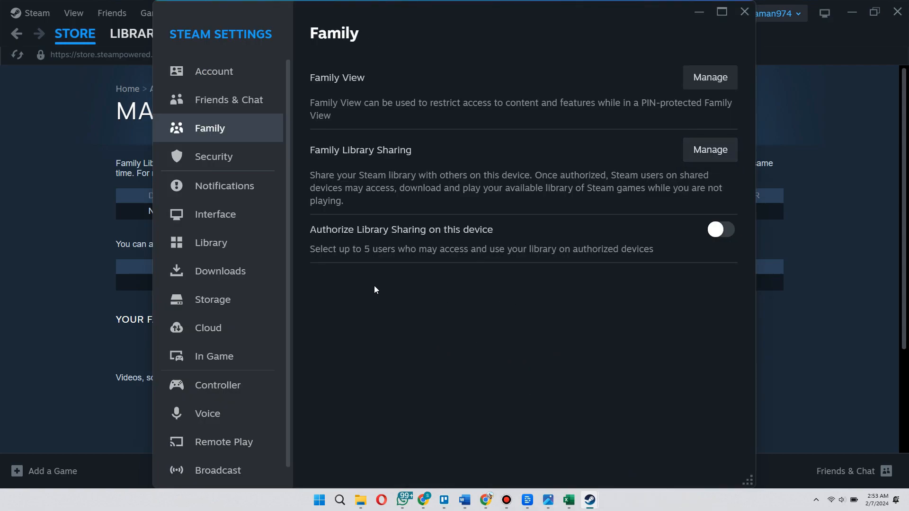
mouse_move(617, 261)
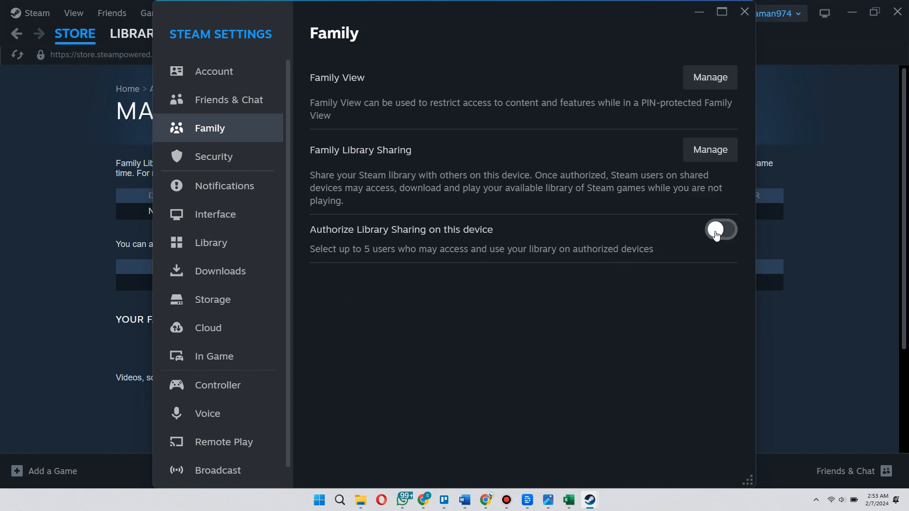
Step: Switch on 'Authorize Library Sharing on this device'
click(721, 230)
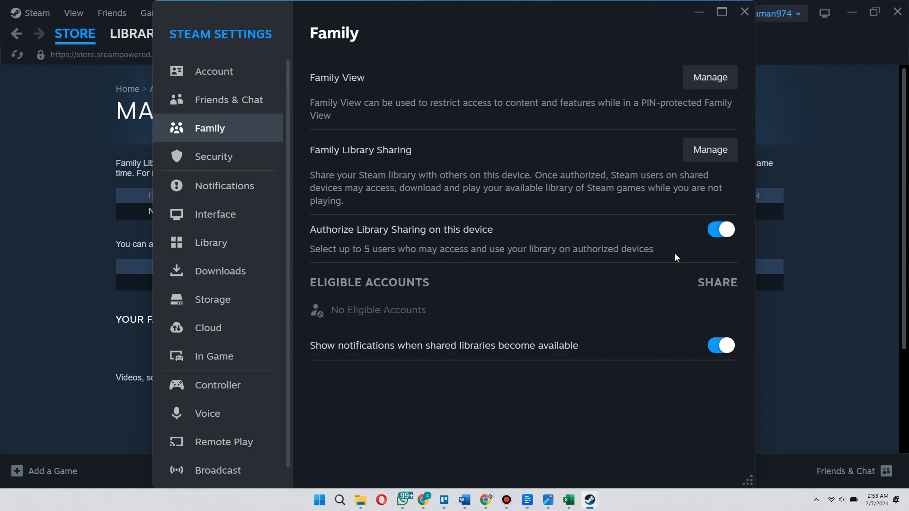
mouse_move(600, 306)
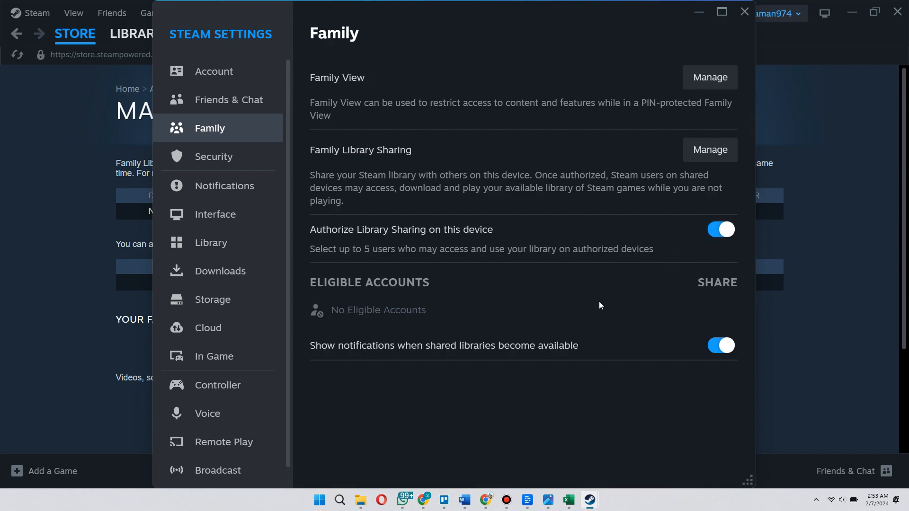
mouse_move(584, 287)
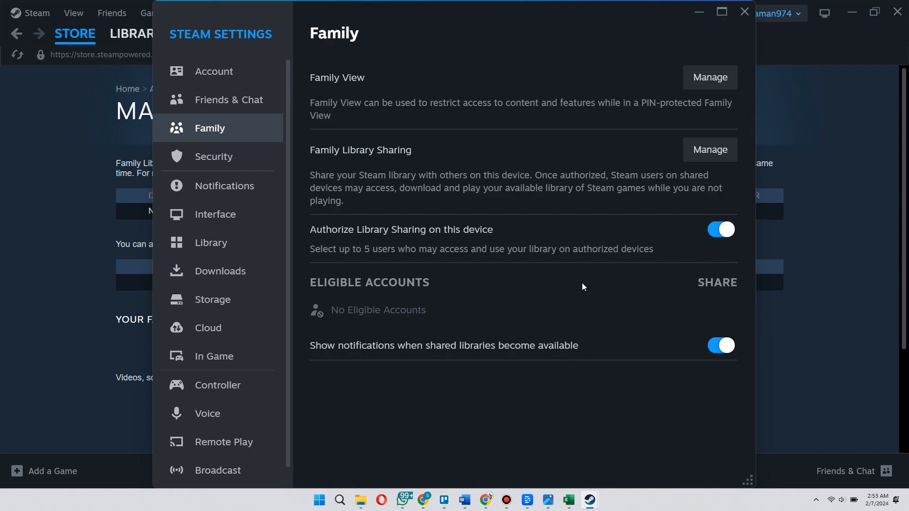
mouse_move(393, 258)
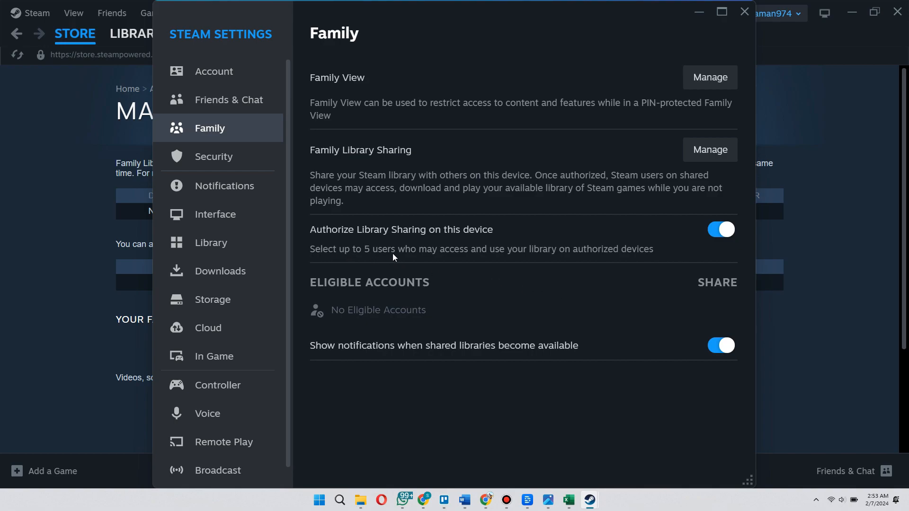
mouse_move(527, 295)
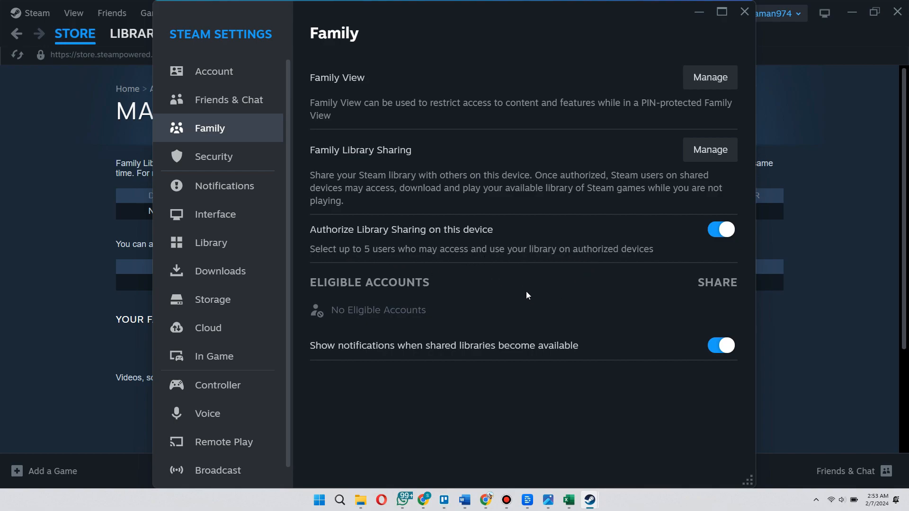
mouse_move(511, 292)
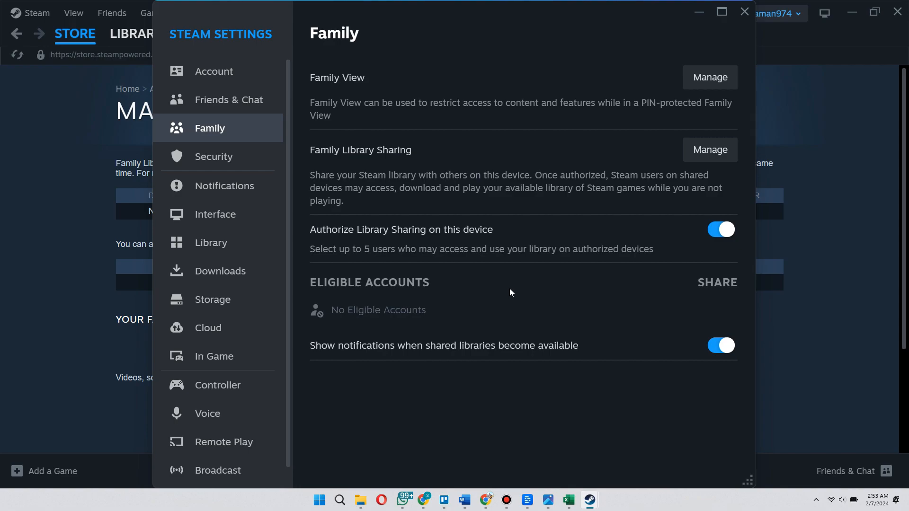
mouse_move(528, 306)
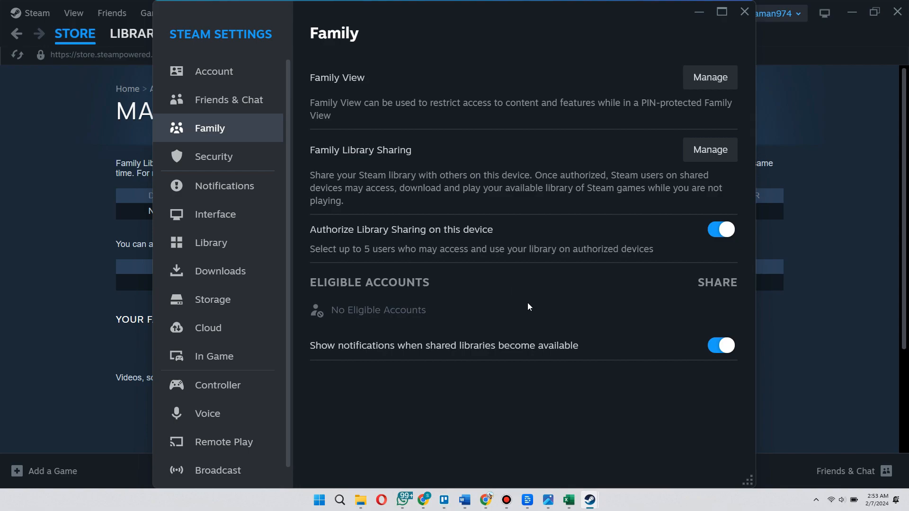
mouse_move(437, 319)
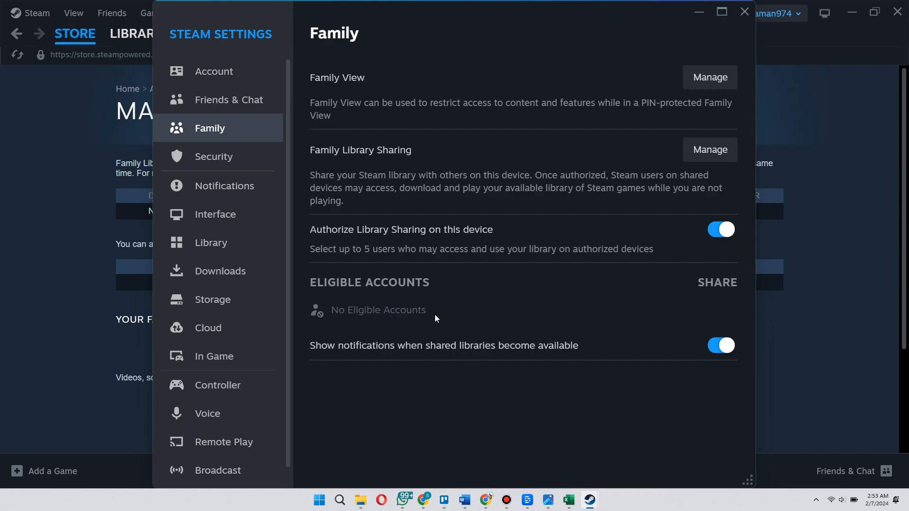
mouse_move(509, 287)
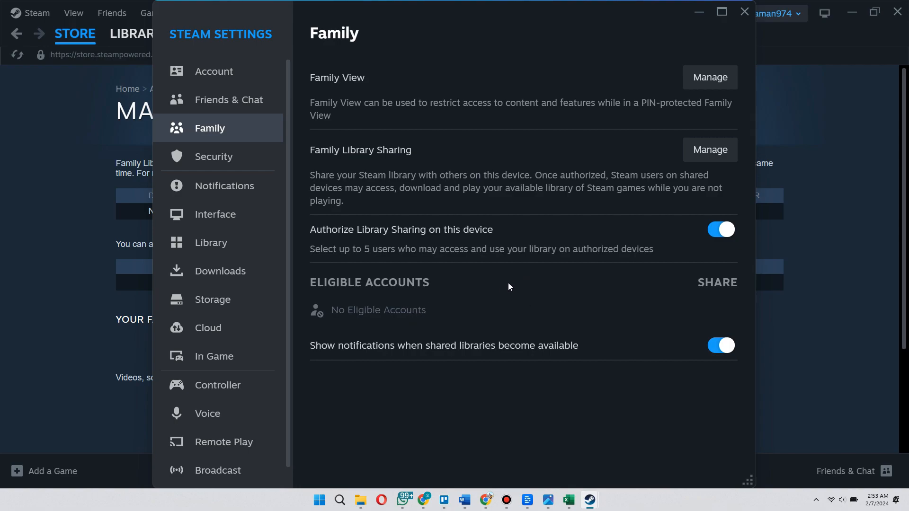
mouse_move(504, 288)
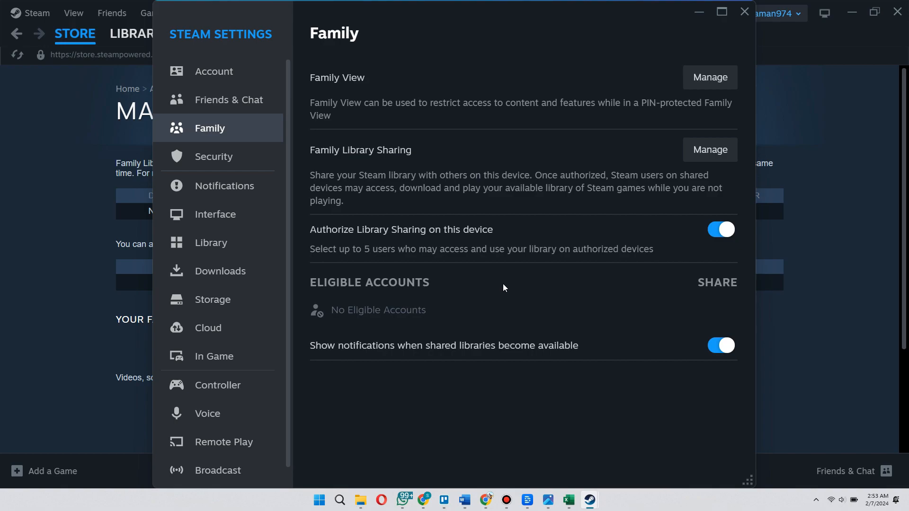
mouse_move(536, 292)
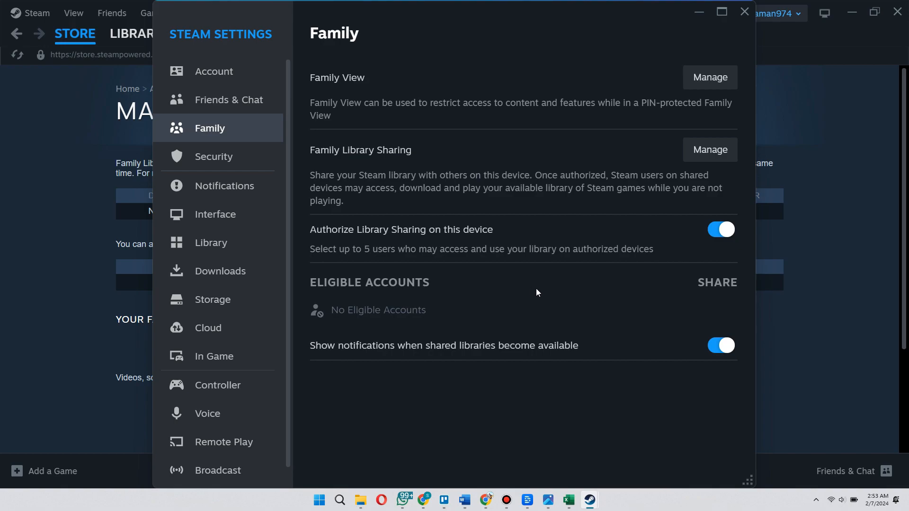
mouse_move(528, 304)
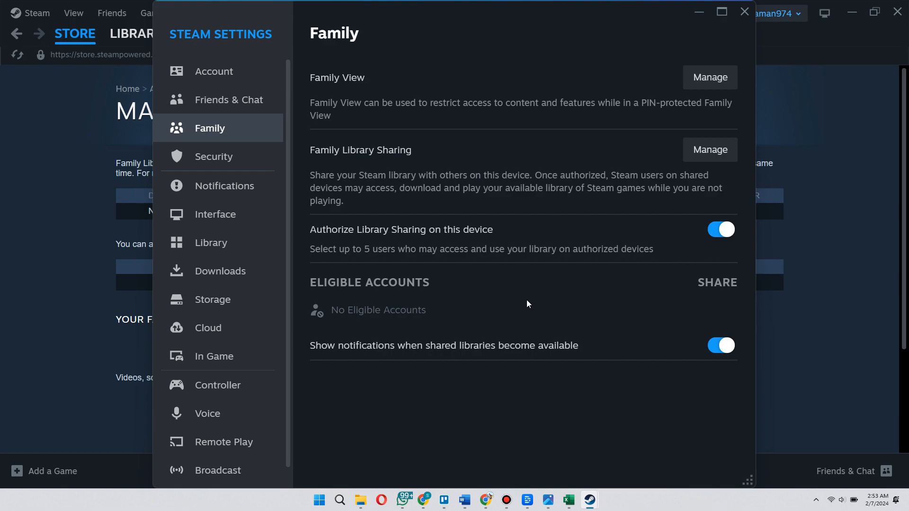
mouse_move(533, 283)
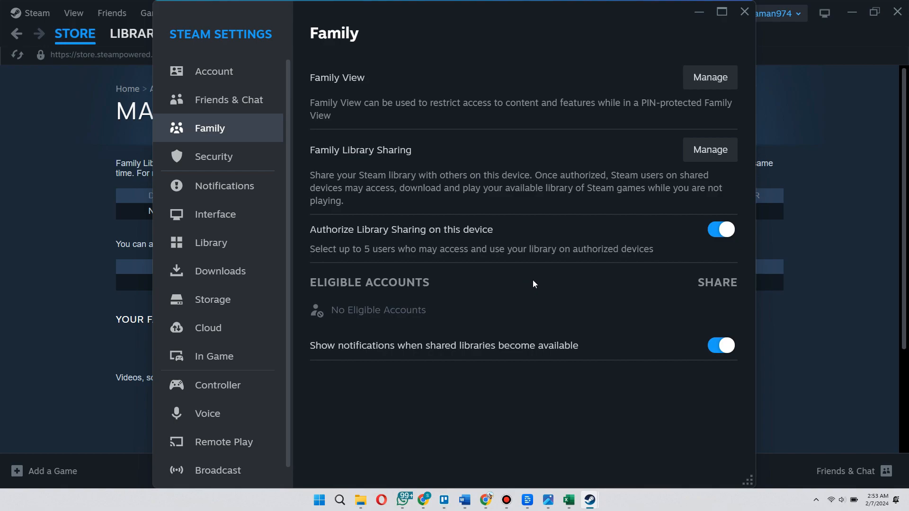
mouse_move(508, 313)
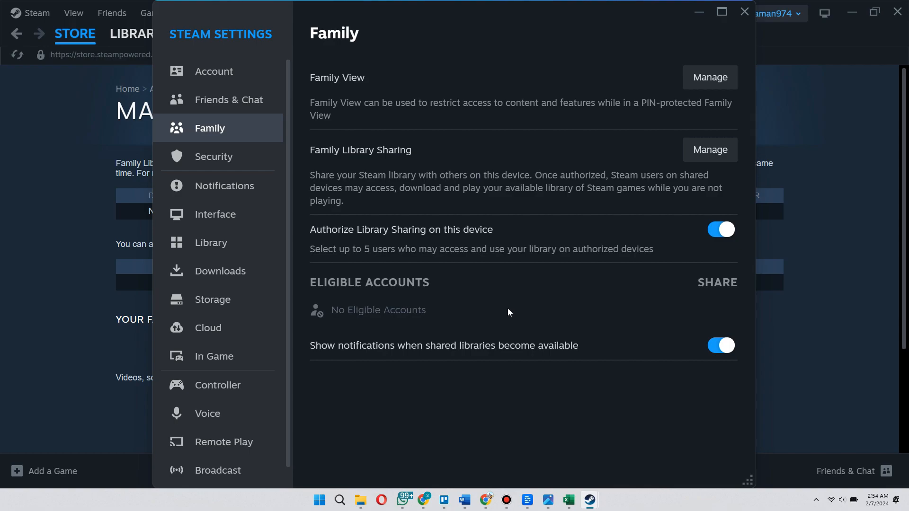
mouse_move(527, 290)
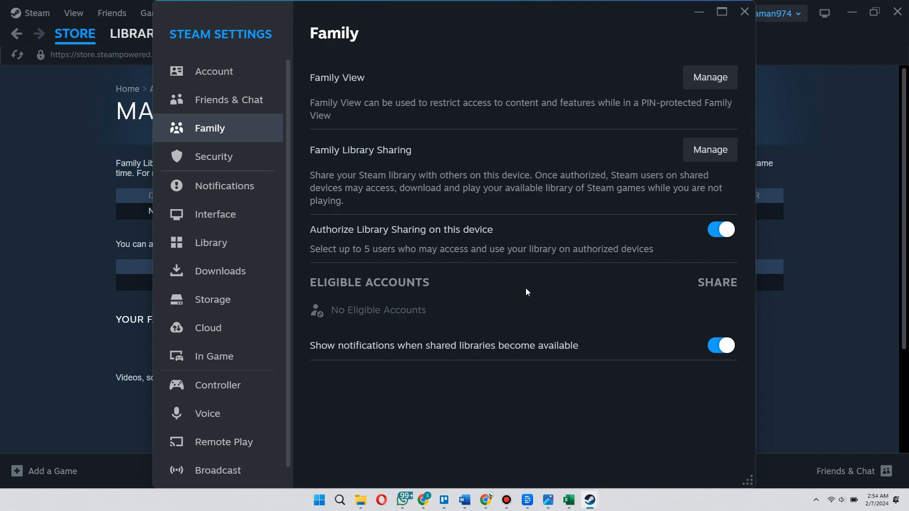
mouse_move(571, 285)
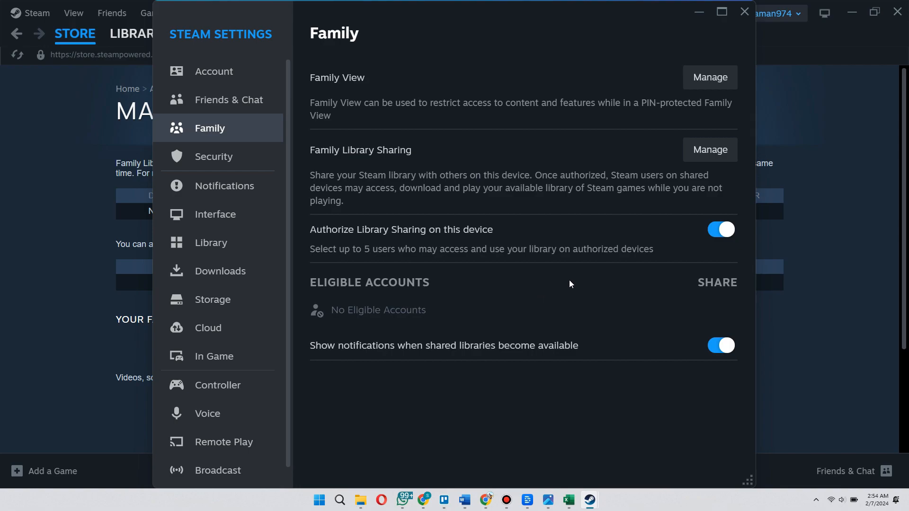
mouse_move(699, 12)
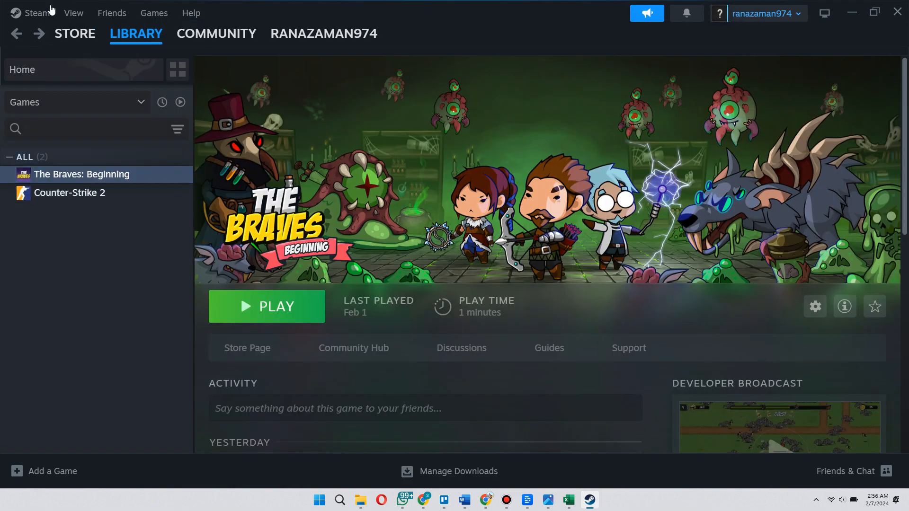
Step: Return to the Family settings confirming Library Sharing is authorized
click(36, 13)
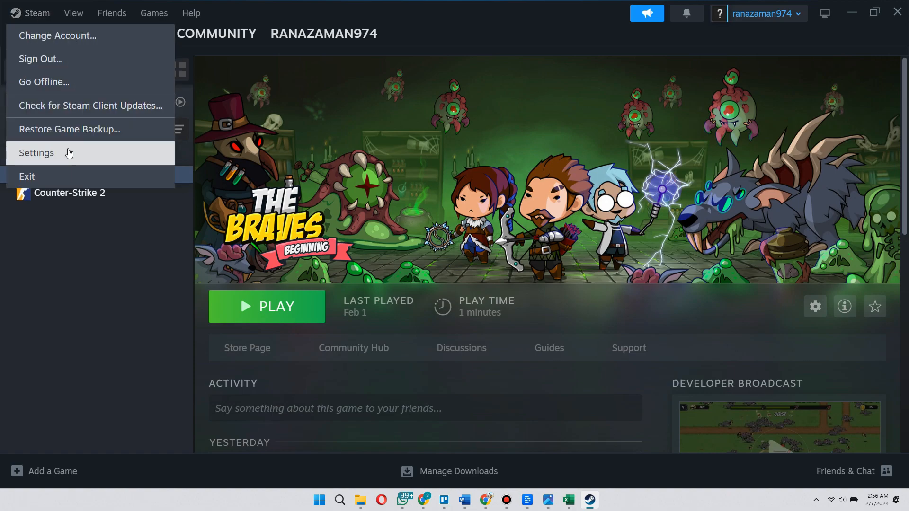
click(36, 152)
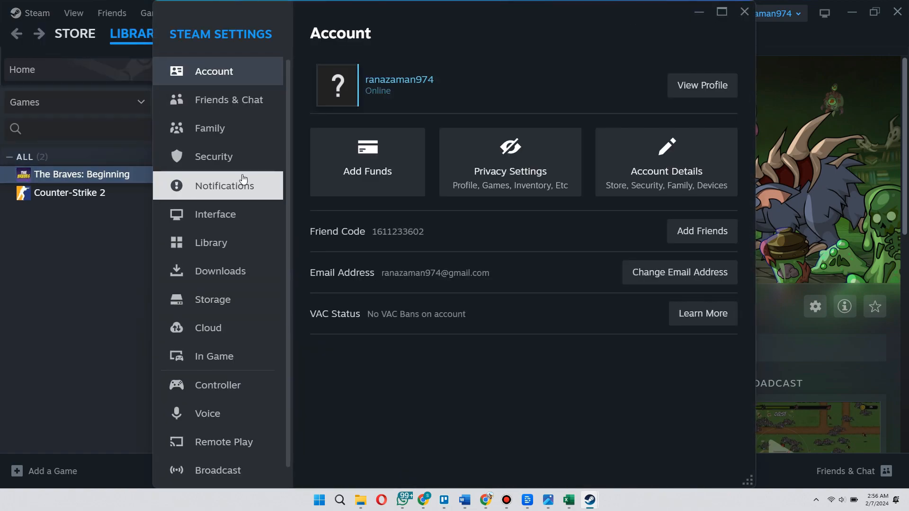
click(209, 128)
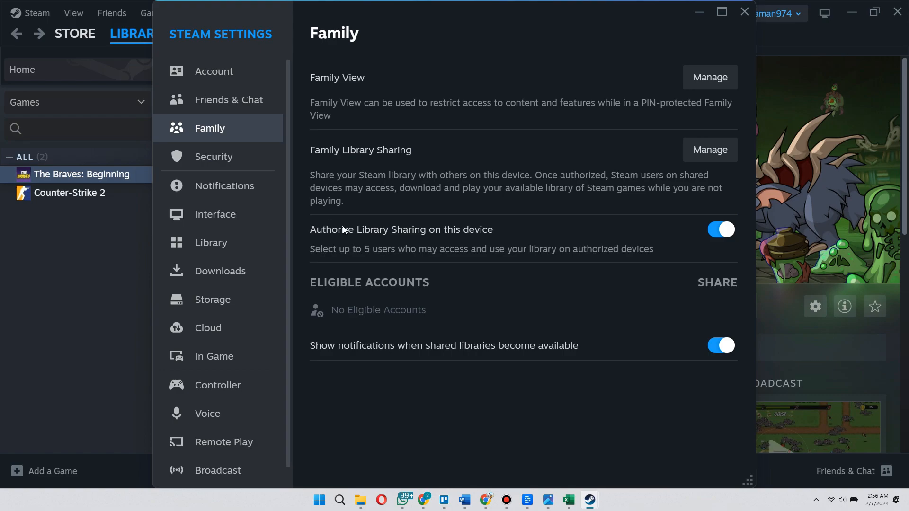
mouse_move(479, 182)
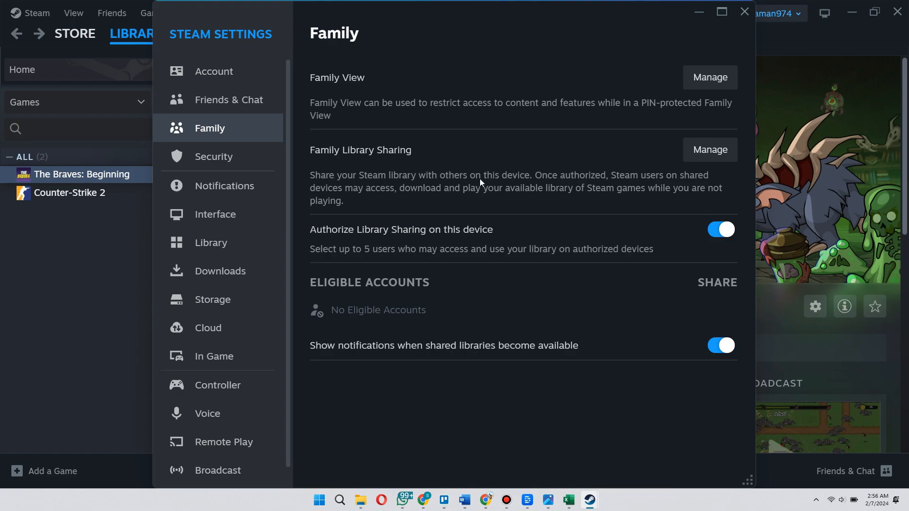
mouse_move(665, 189)
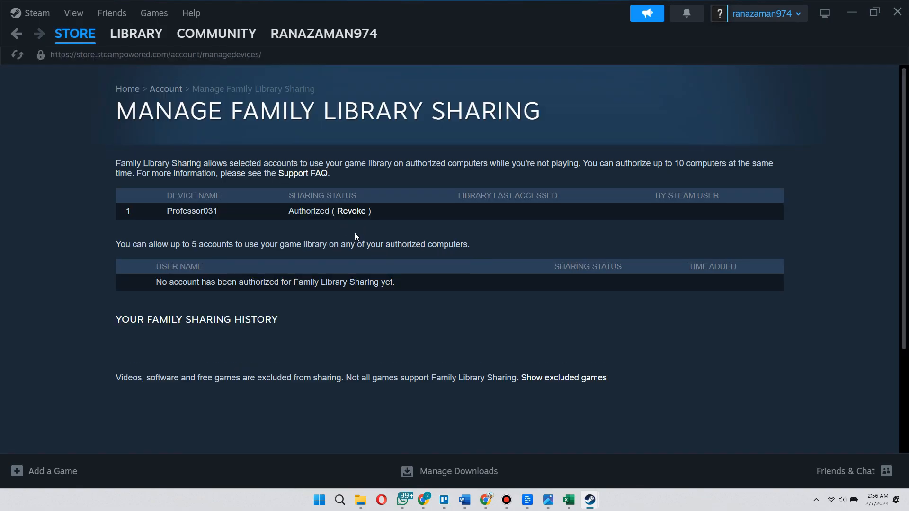
mouse_move(298, 238)
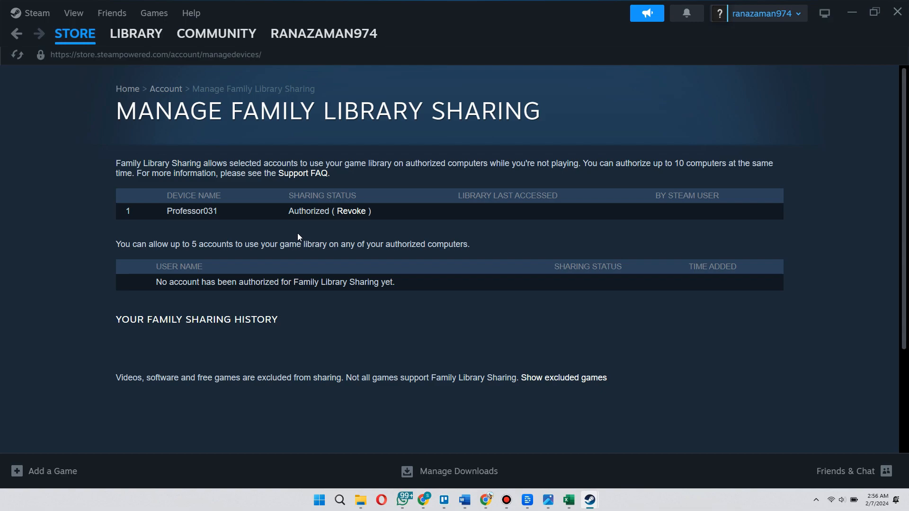
mouse_move(351, 211)
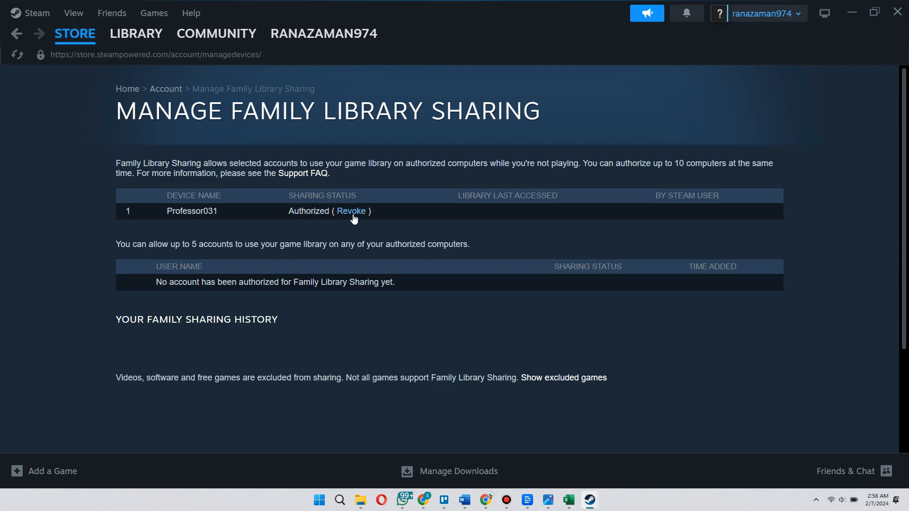
Step: Revoke sharing access for the authorized device Professor031
click(351, 210)
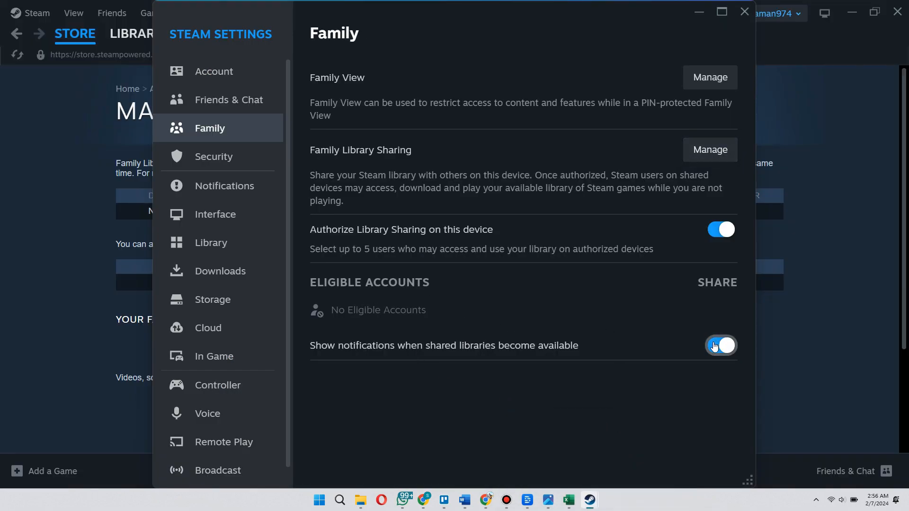
click(721, 345)
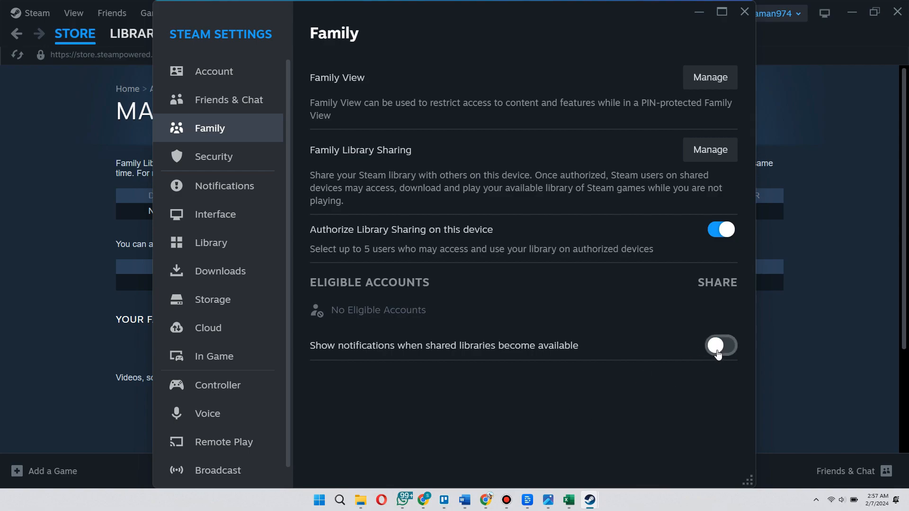
click(721, 345)
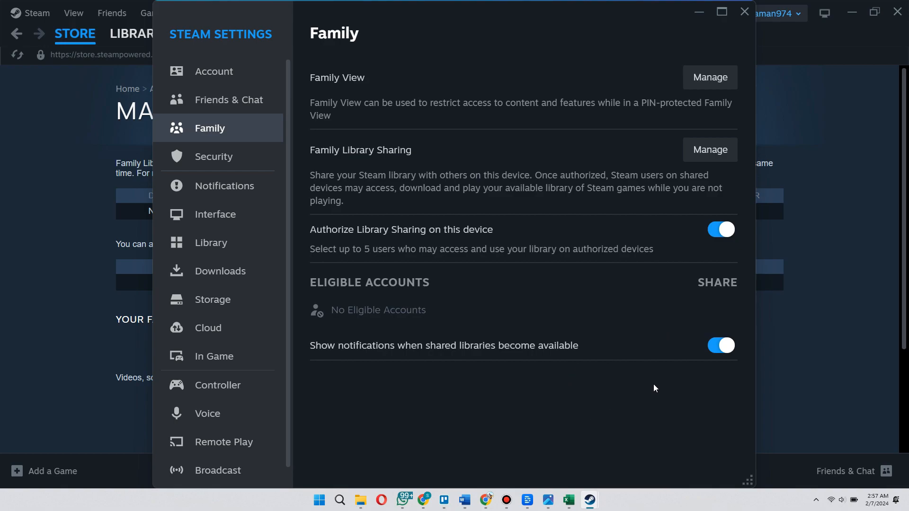